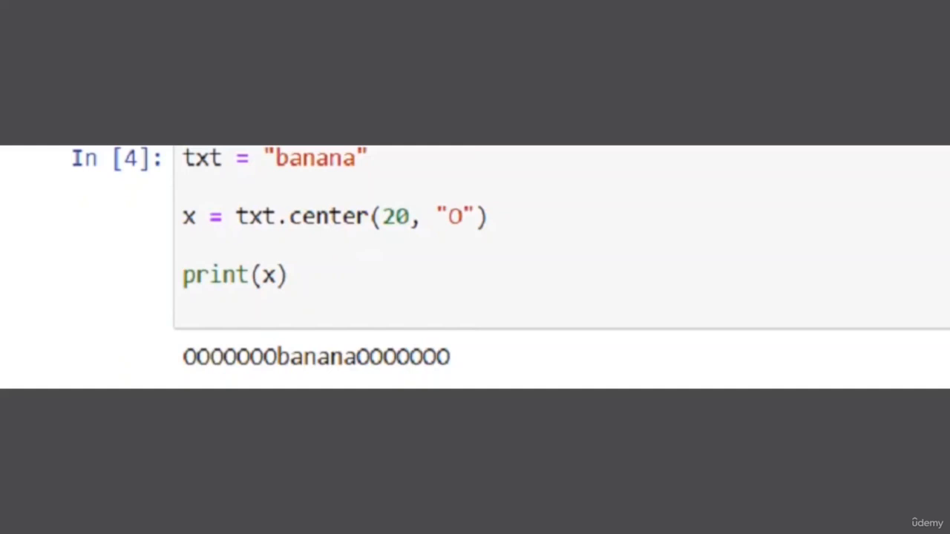
# Select the printed output line 0000000banana0000000 below the cell.
pyautogui.doubleClick(316, 358)
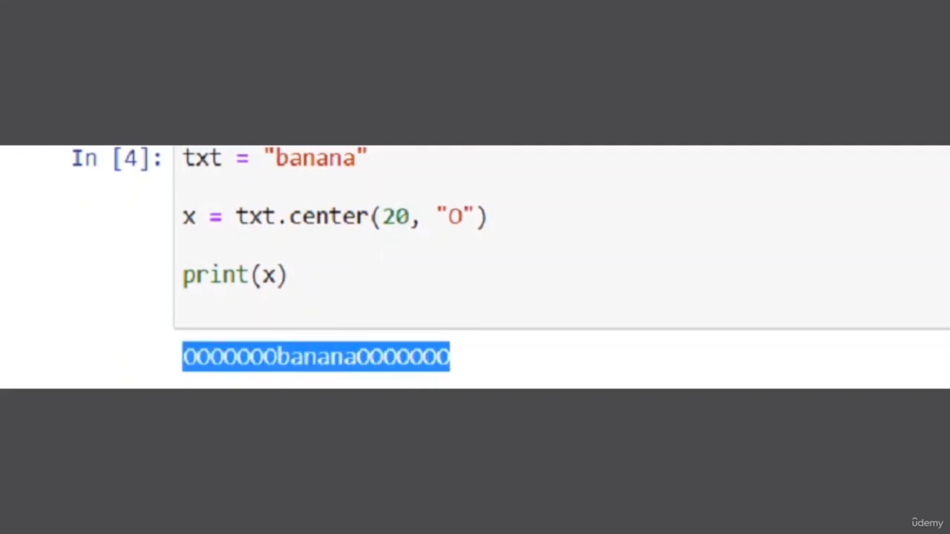